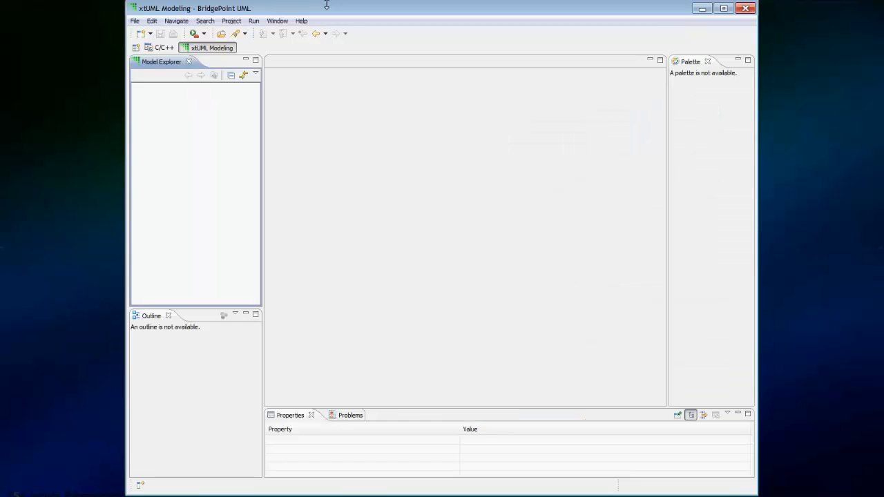
mouse_move(320, 16)
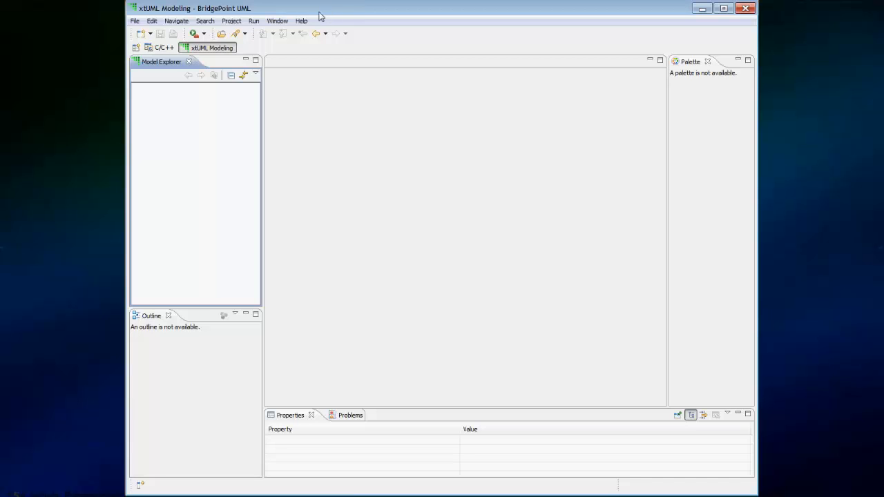
mouse_move(319, 19)
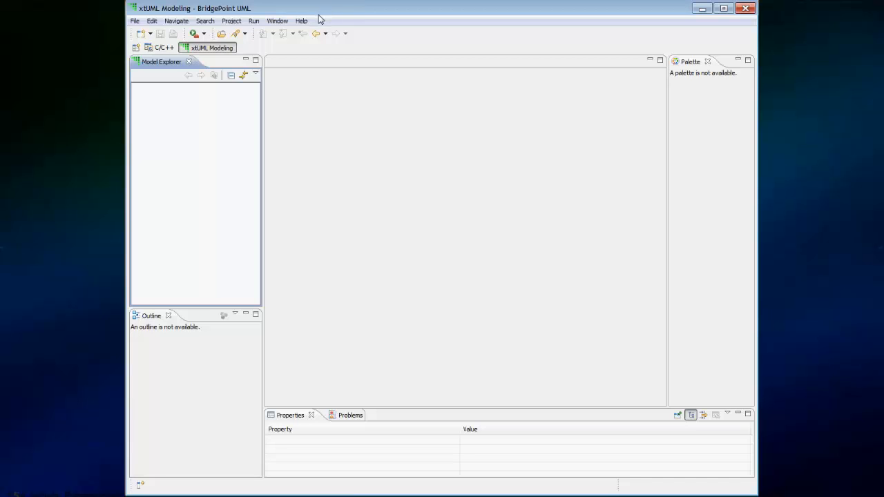
mouse_move(301, 20)
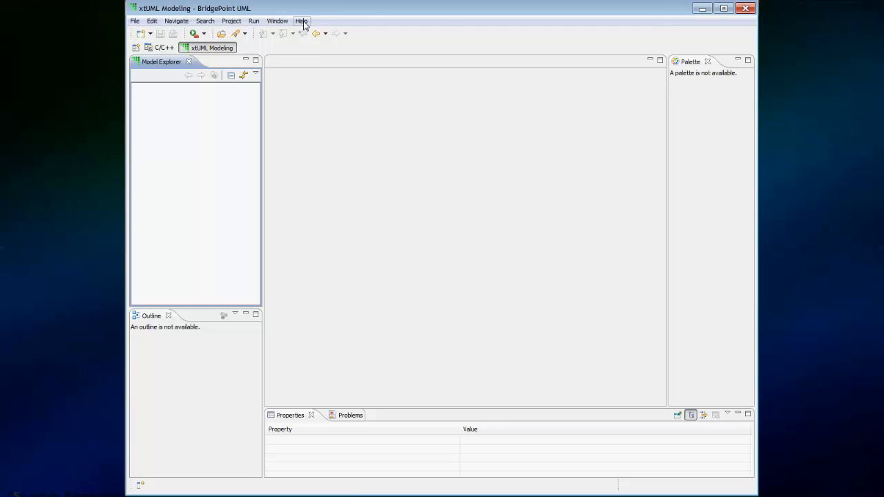
- Import the GPS Watch sample via Quick Start on the Help Welcome page
click(301, 21)
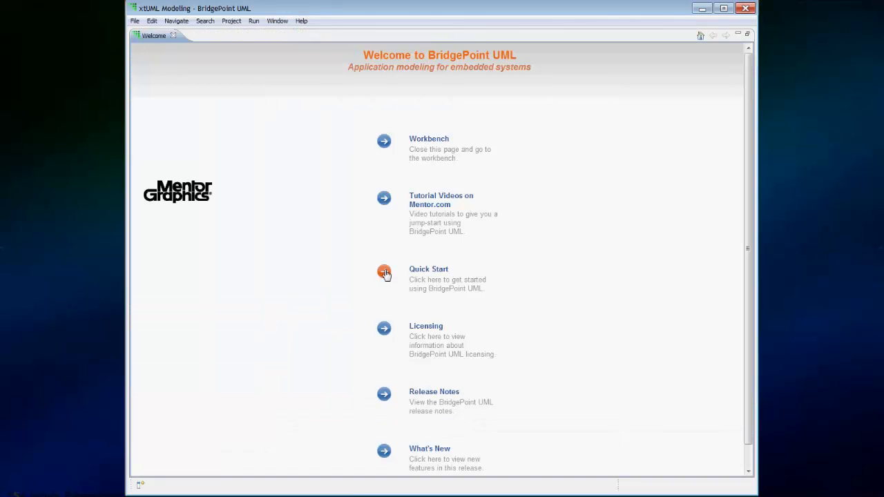
click(384, 270)
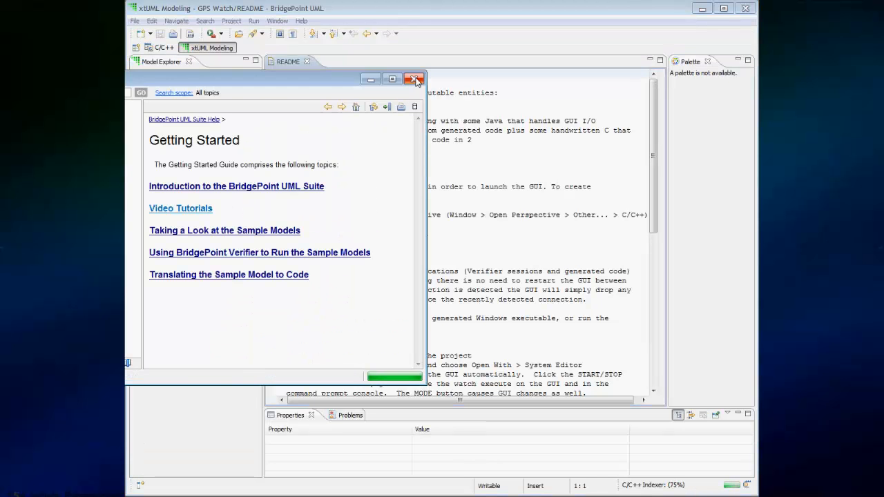
- Close the help, expand GPS Watch, and open the System package diagram
click(415, 79)
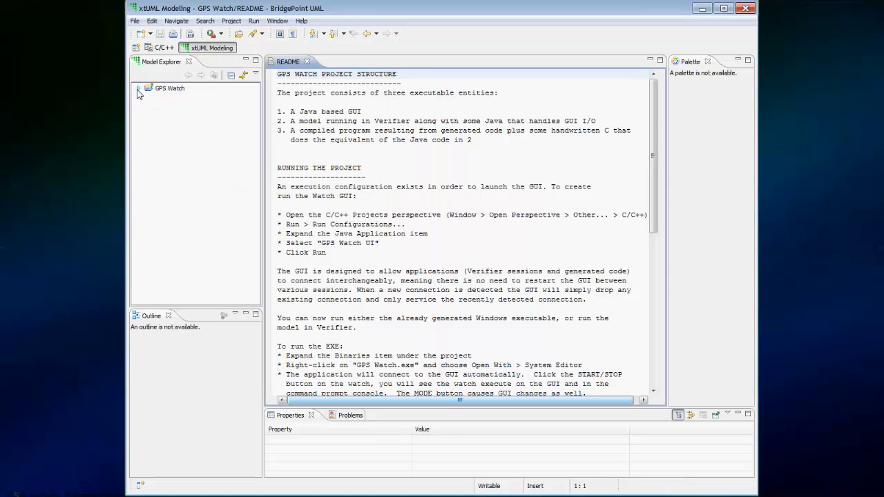
click(149, 88)
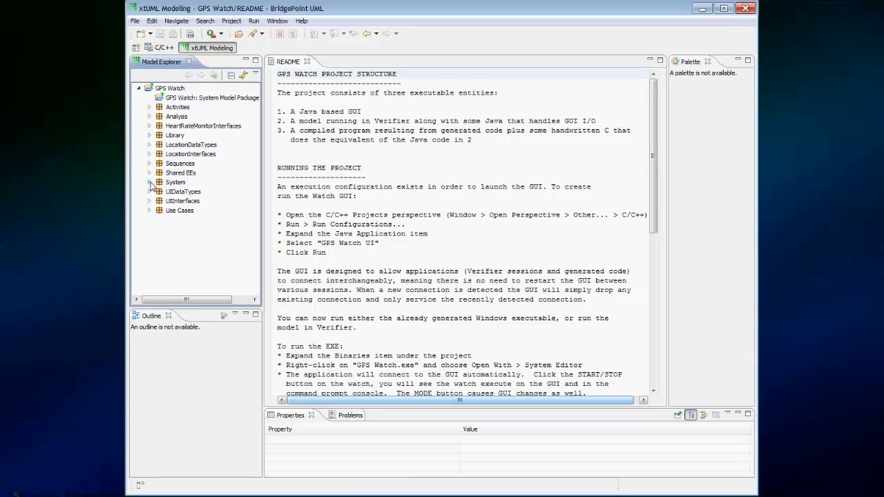
click(175, 182)
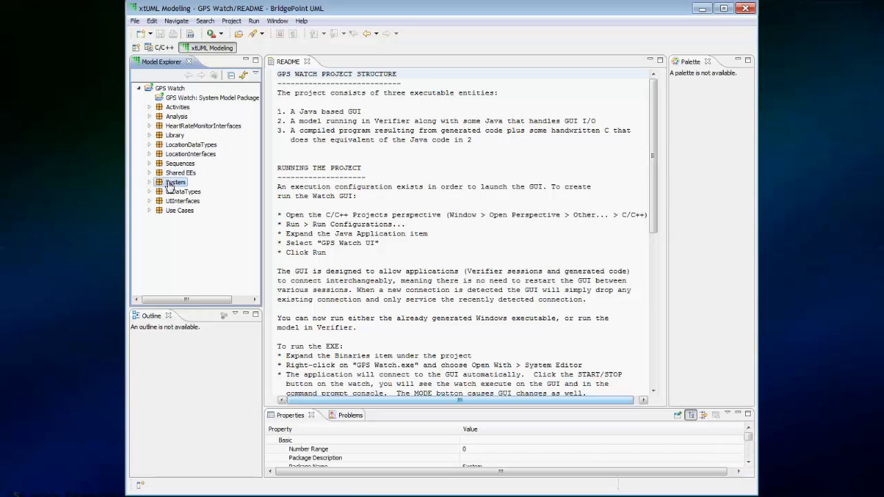
double_click(176, 181)
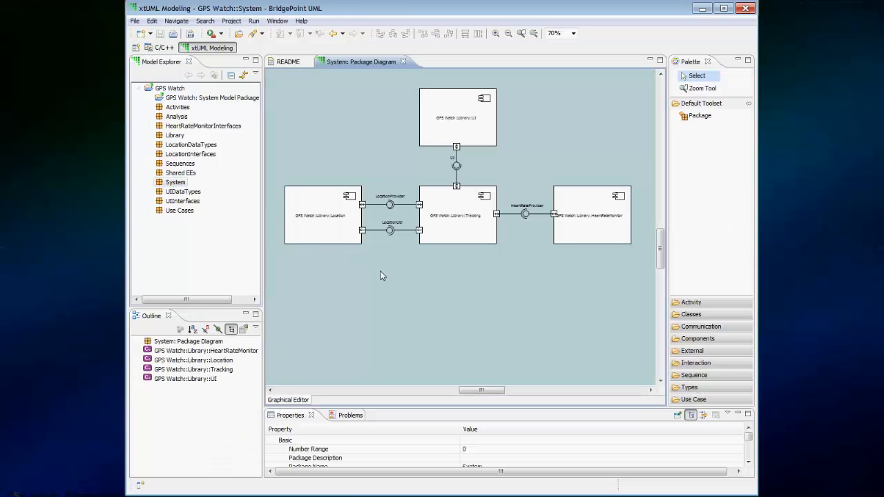
- Bring up the context menu on the System diagram's empty canvas
right_click(383, 273)
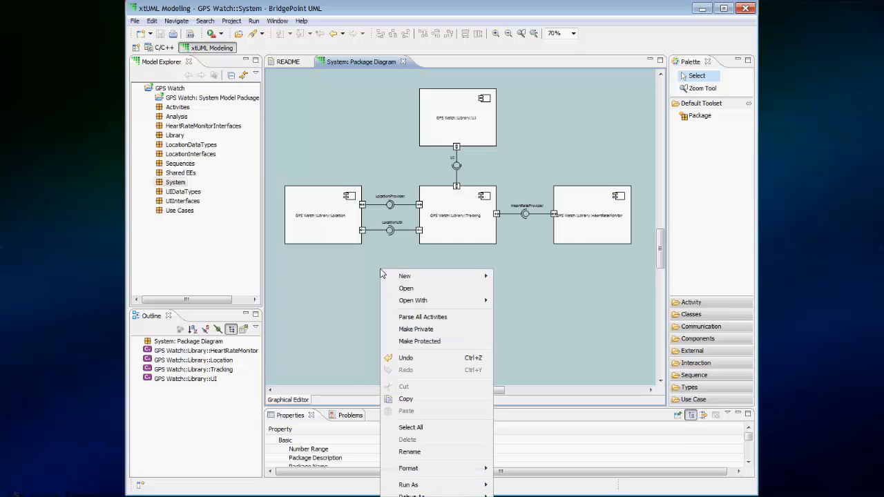
mouse_move(419, 399)
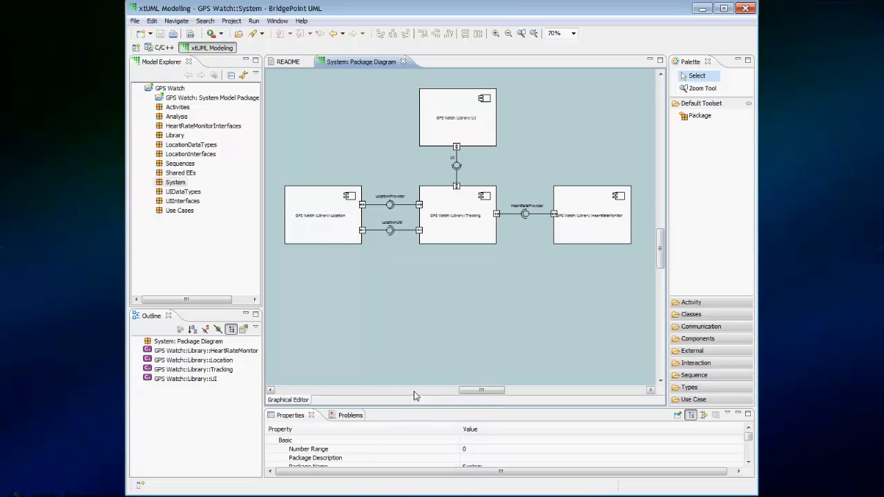
mouse_move(435, 285)
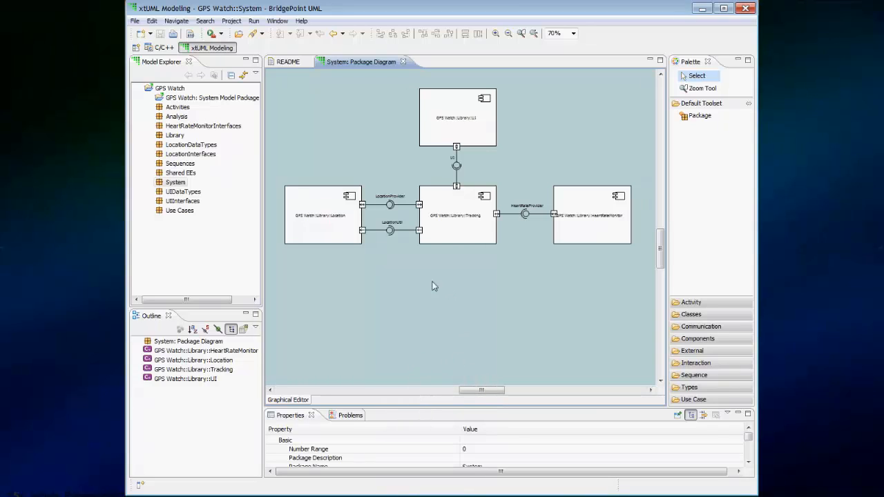
mouse_move(445, 316)
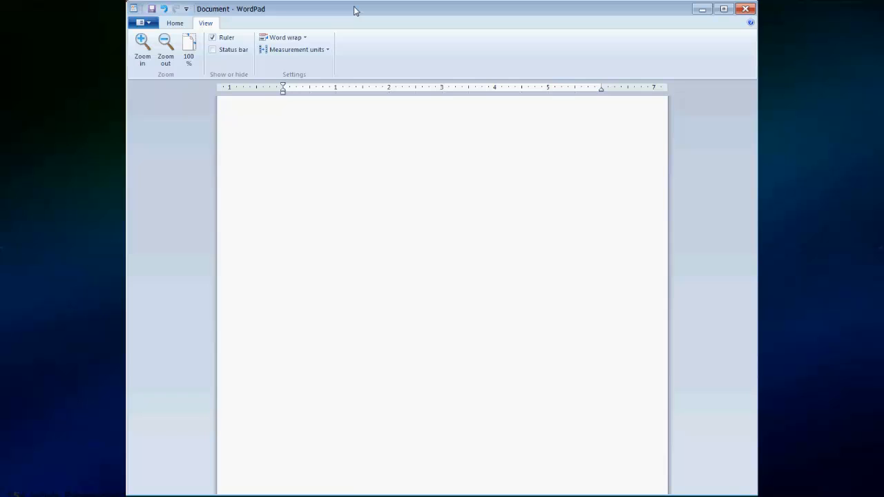
- Type the heading 'System wiring diagram' in WordPad and paste the diagram beneath
text(System wi)
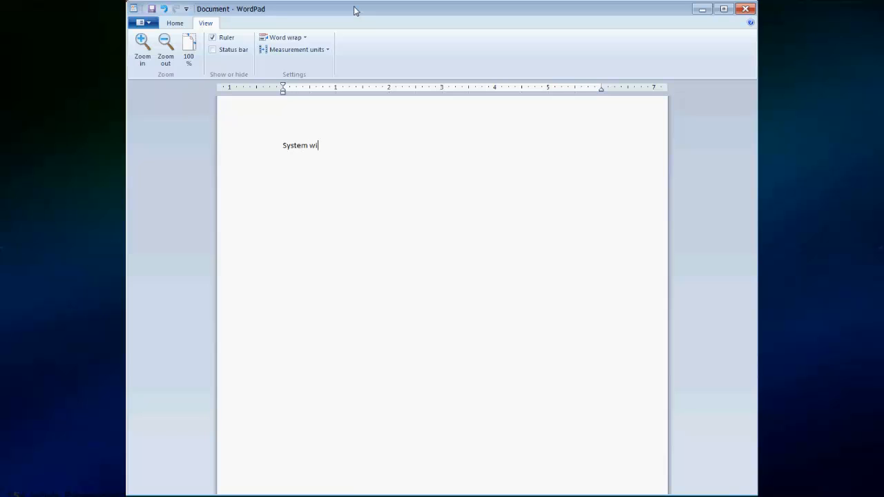
text(ring diagram)
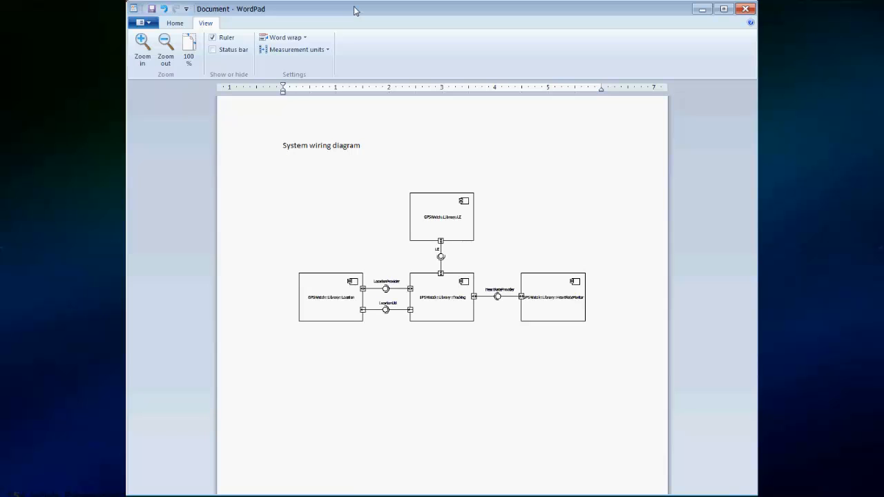
click(331, 263)
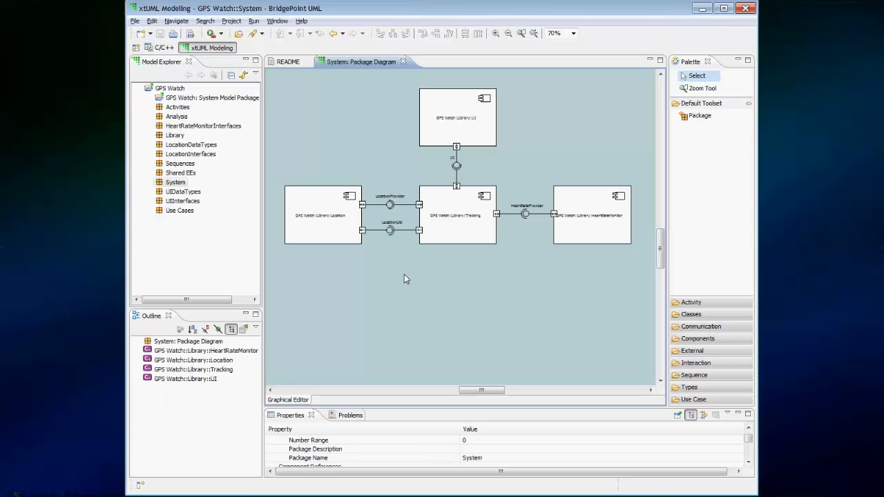
mouse_move(400, 282)
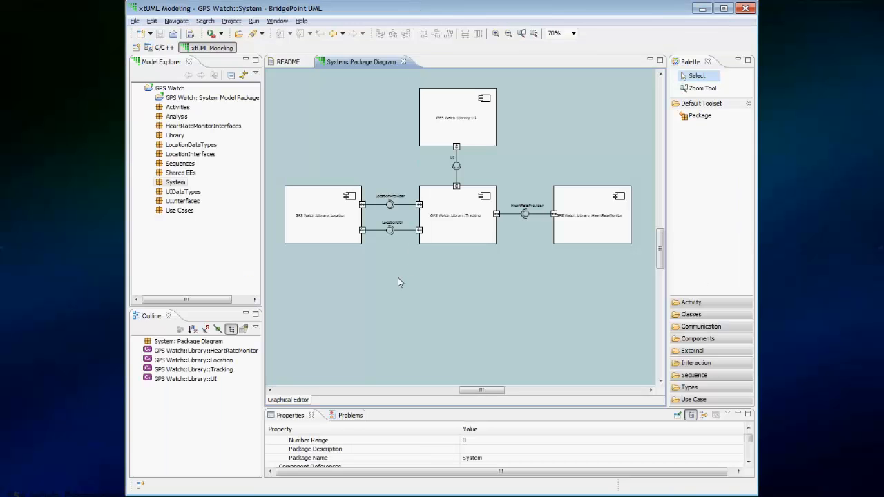
- Select the System diagram components and copy them from the Location component's menu
right_click(398, 282)
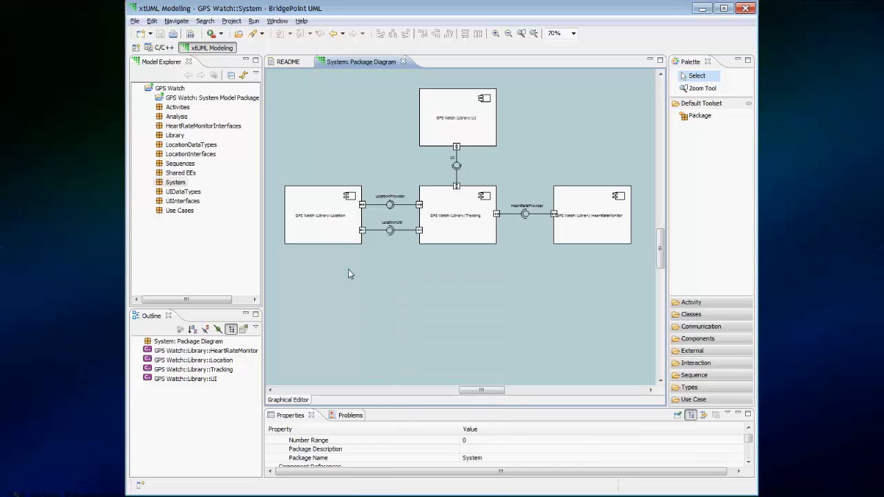
click(323, 216)
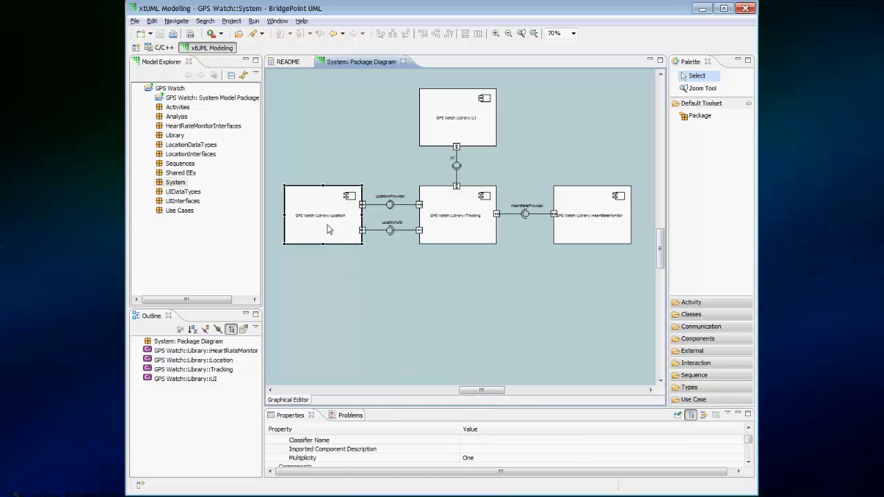
right_click(329, 228)
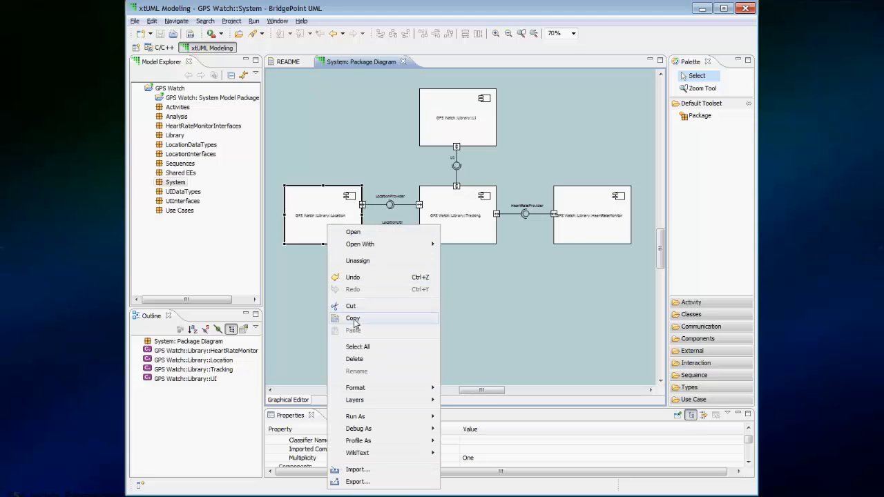
click(352, 318)
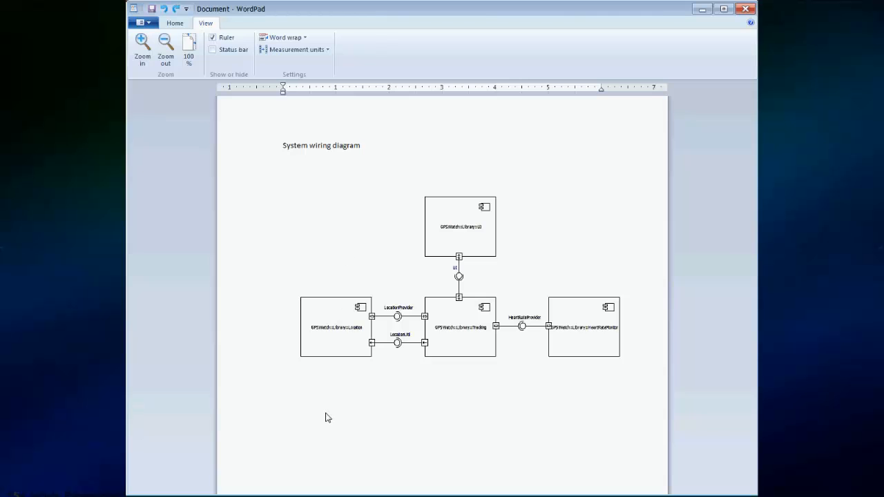
right_click(328, 417)
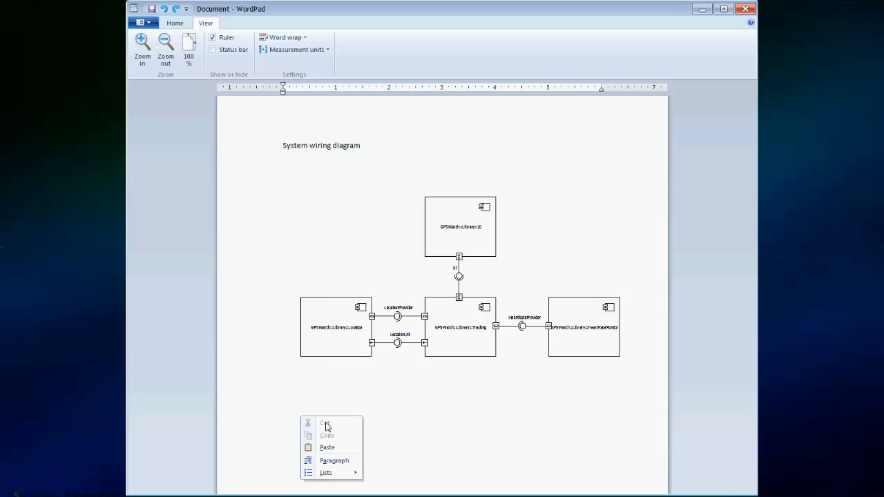
click(326, 447)
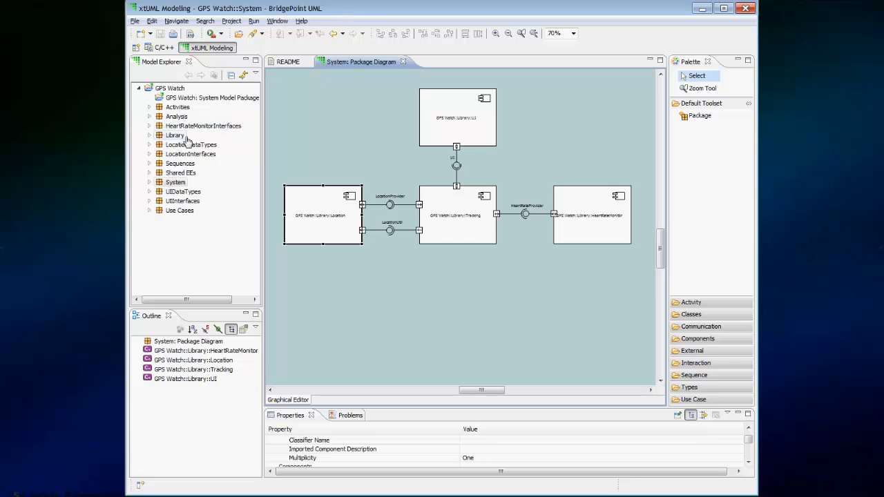
- Open the Library package diagram and bring up its canvas context menu
double_click(174, 135)
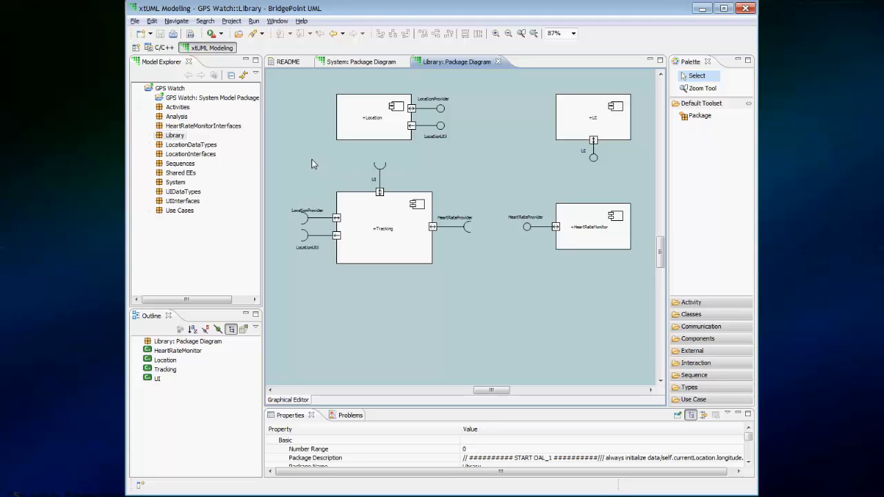
mouse_move(300, 149)
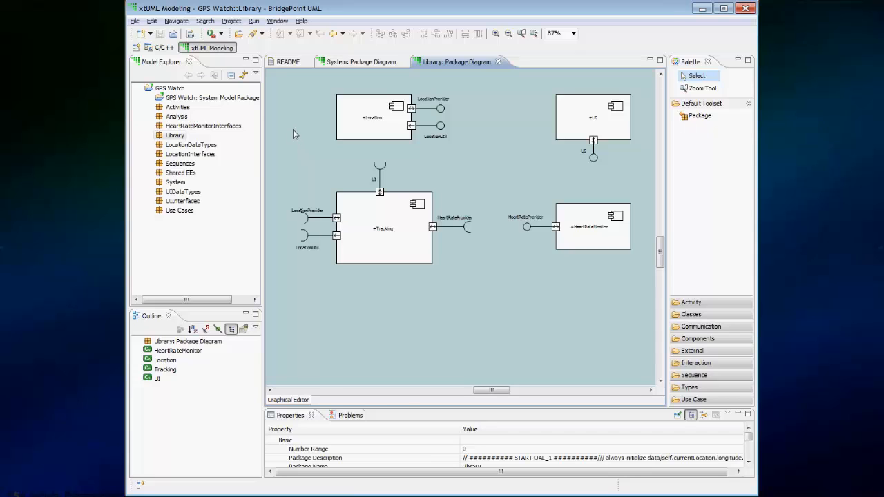
right_click(293, 133)
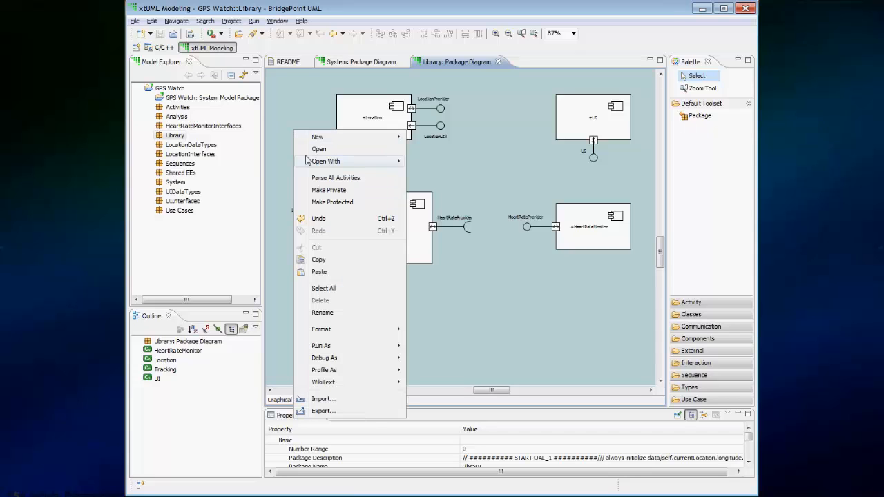
mouse_move(319, 260)
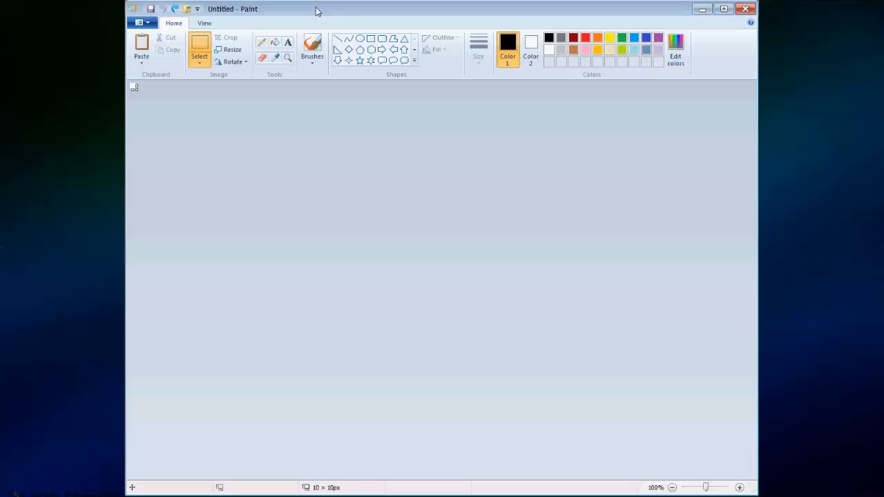
mouse_move(301, 96)
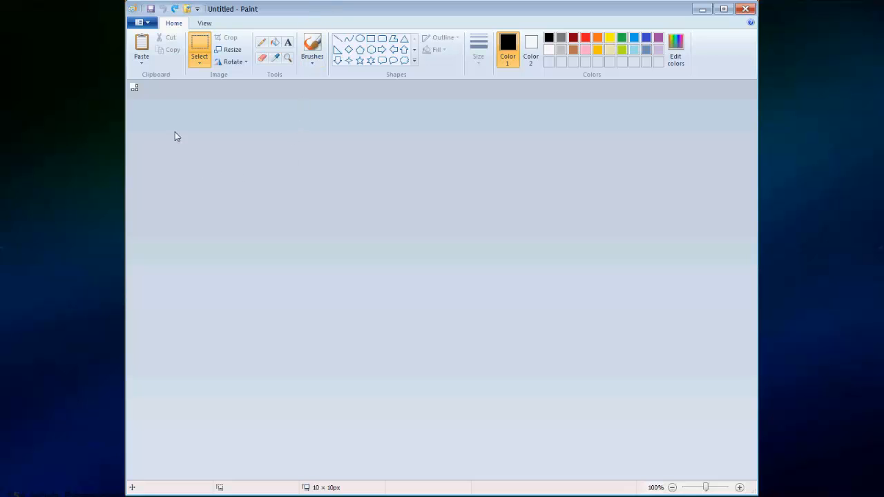
mouse_move(141, 48)
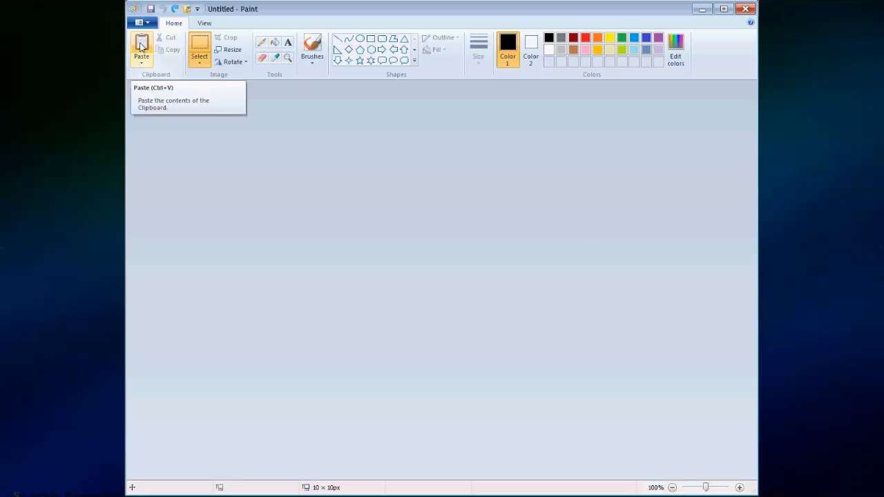
- Paste the Library diagram into Paint and crop to the Tracking component
click(140, 48)
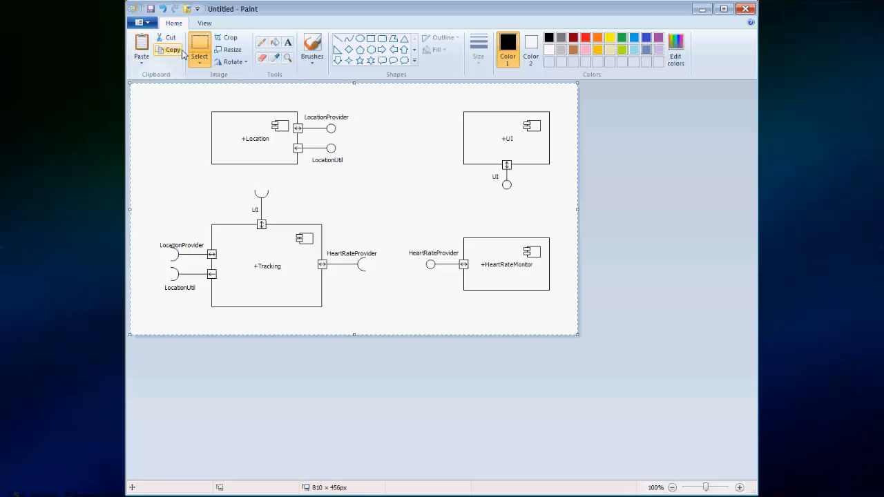
drag(144, 178, 174, 187)
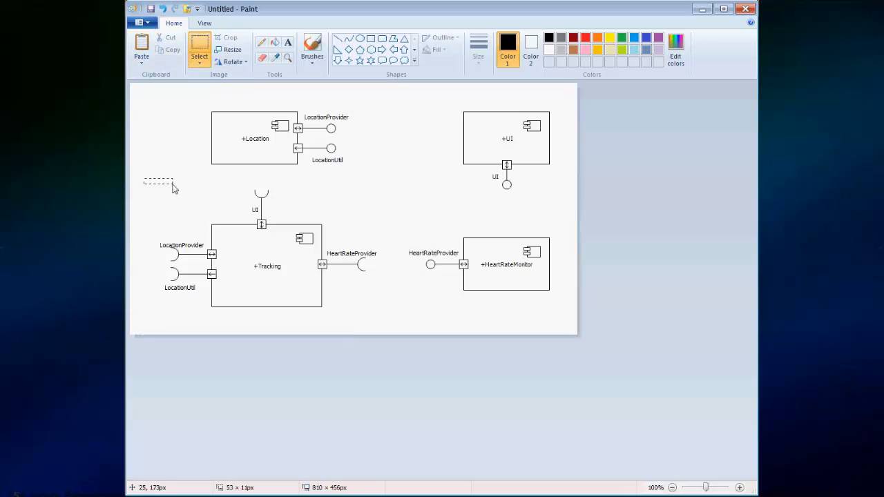
drag(145, 178, 387, 332)
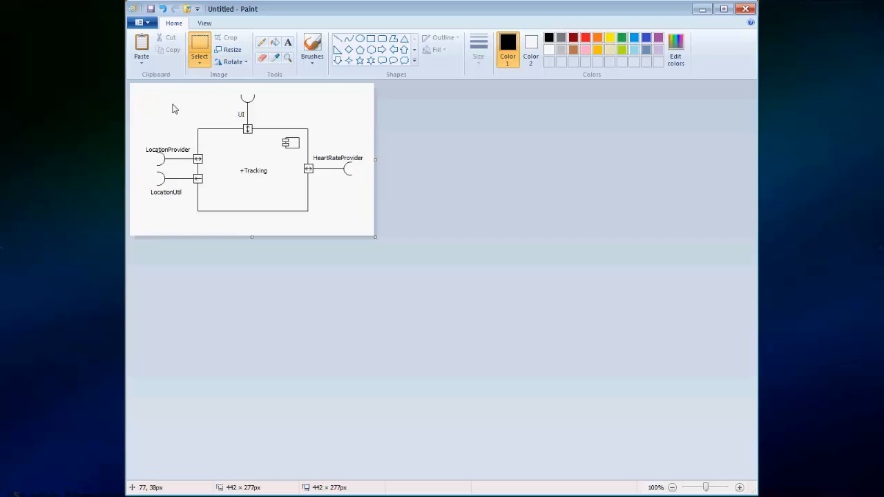
- Select the whole trimmed Tracking image for copying
right_click(174, 109)
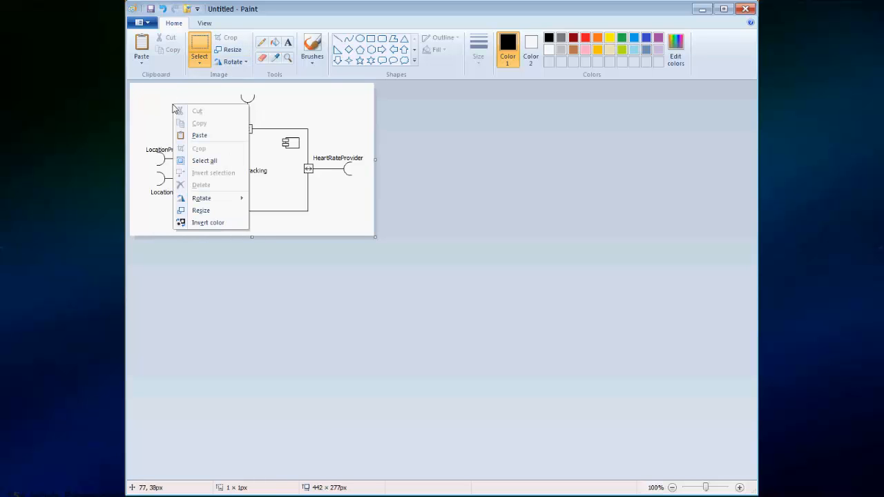
click(204, 160)
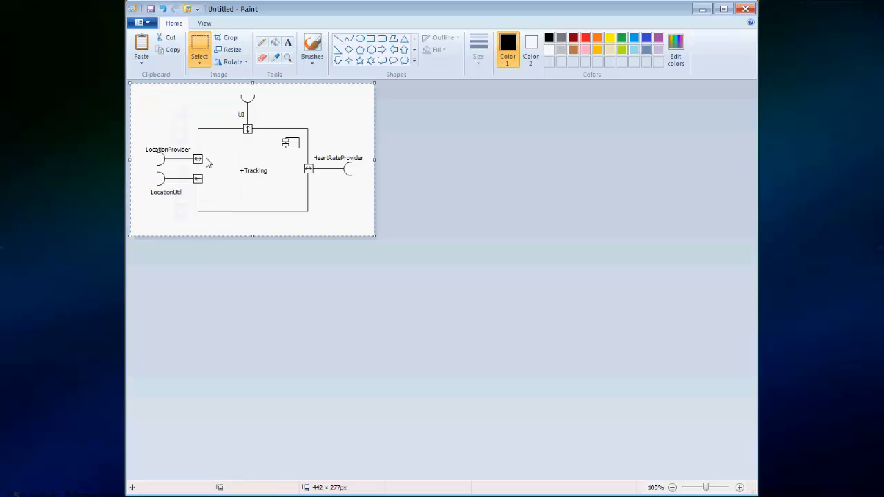
right_click(207, 162)
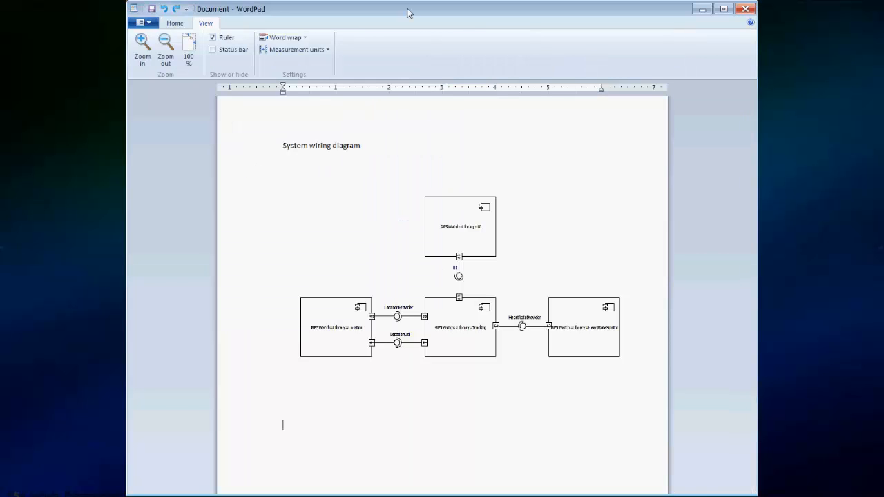
- Type the caption 'Tracking component' below the System diagram
text(Trac)
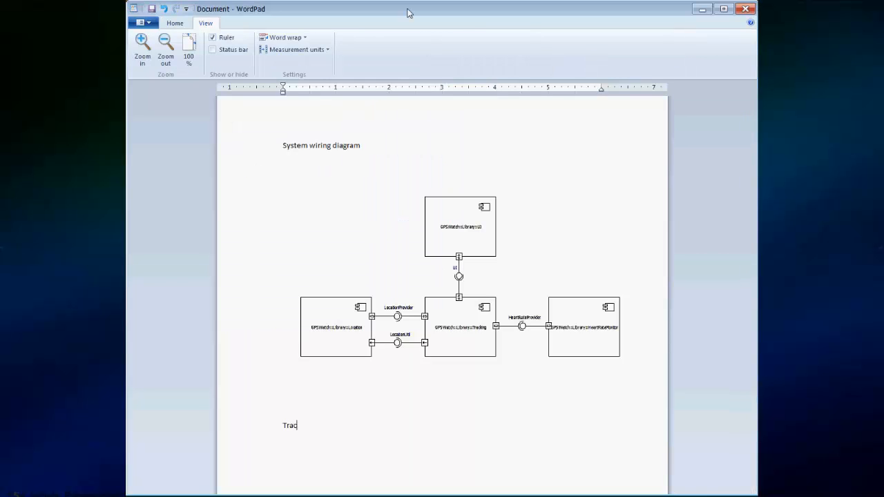
text(king)
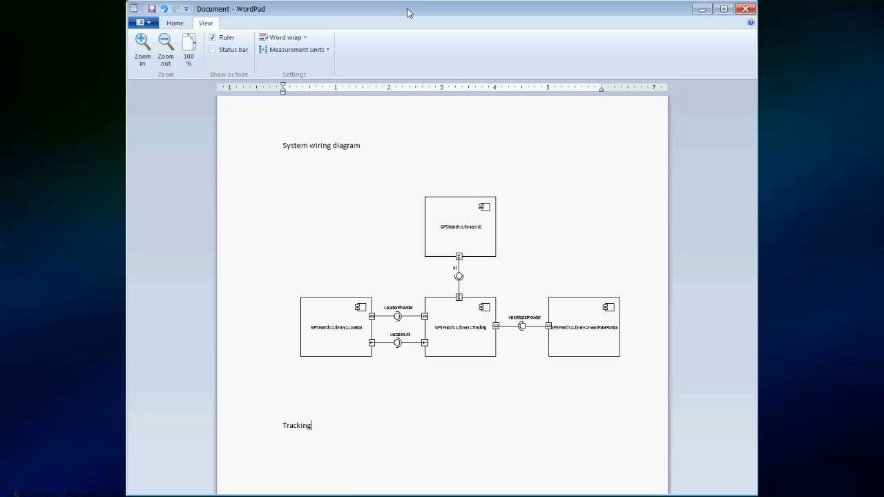
text(co)
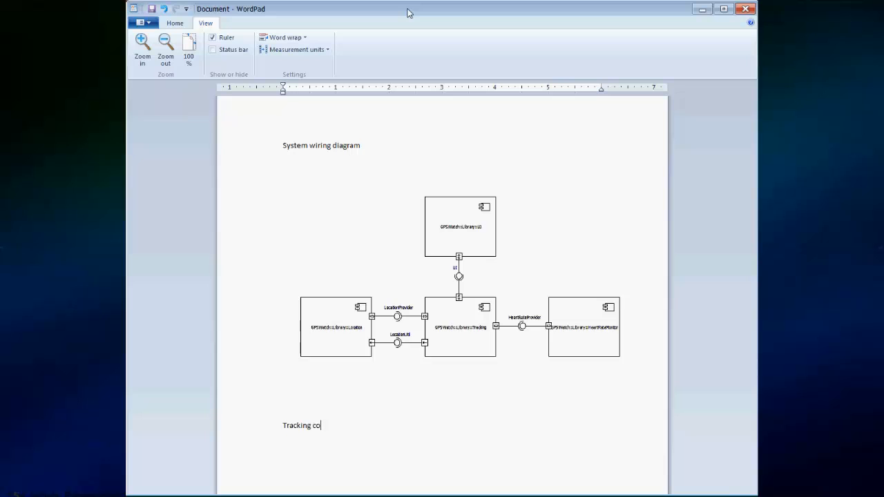
text(mponent)
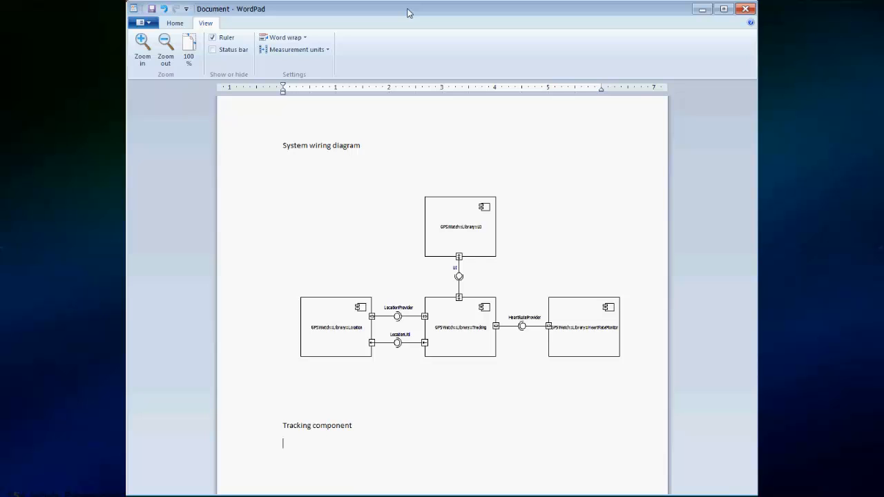
mouse_move(338, 398)
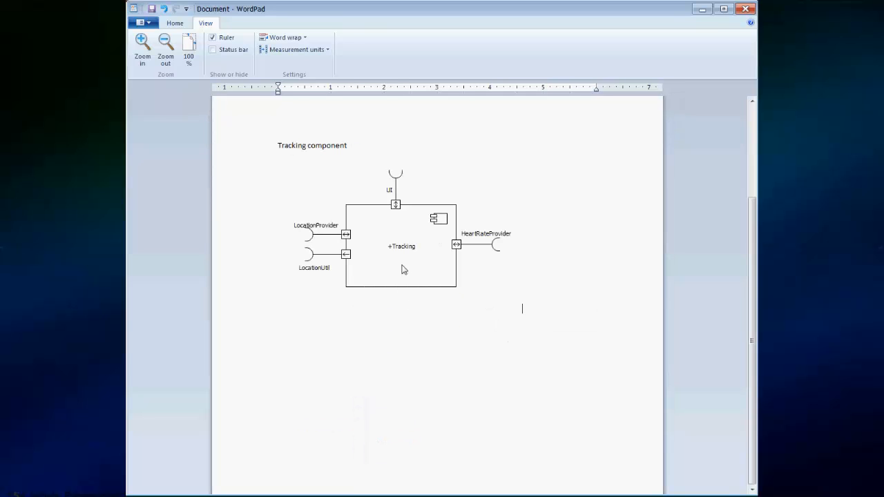
mouse_move(479, 319)
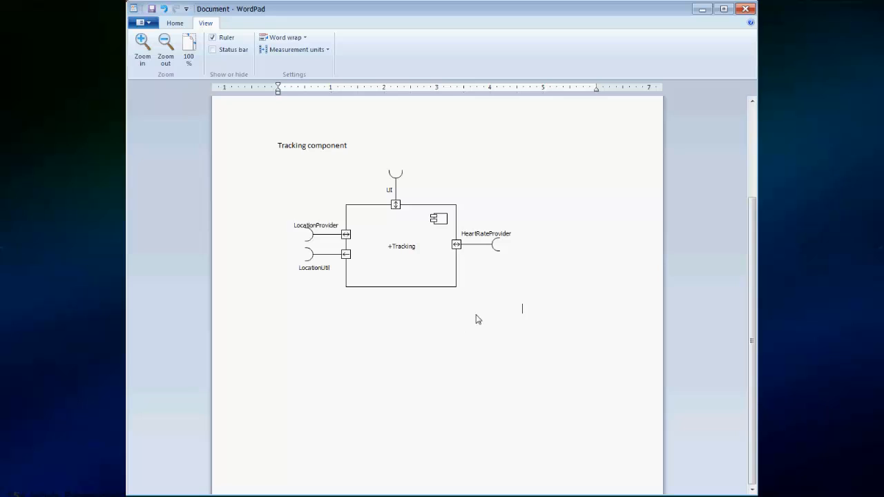
mouse_move(502, 310)
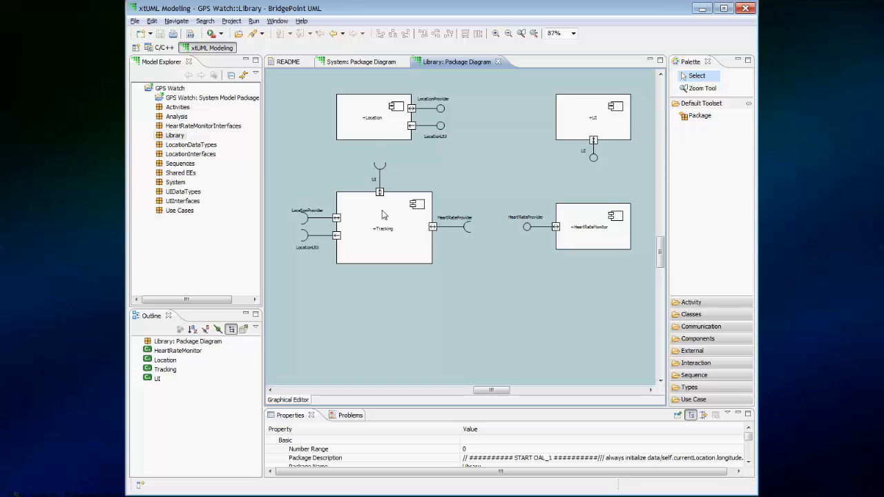
mouse_move(511, 236)
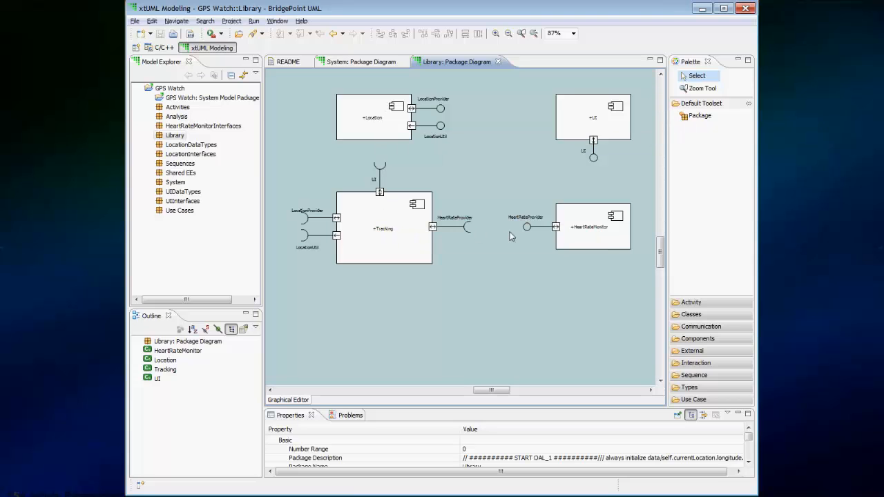
mouse_move(577, 126)
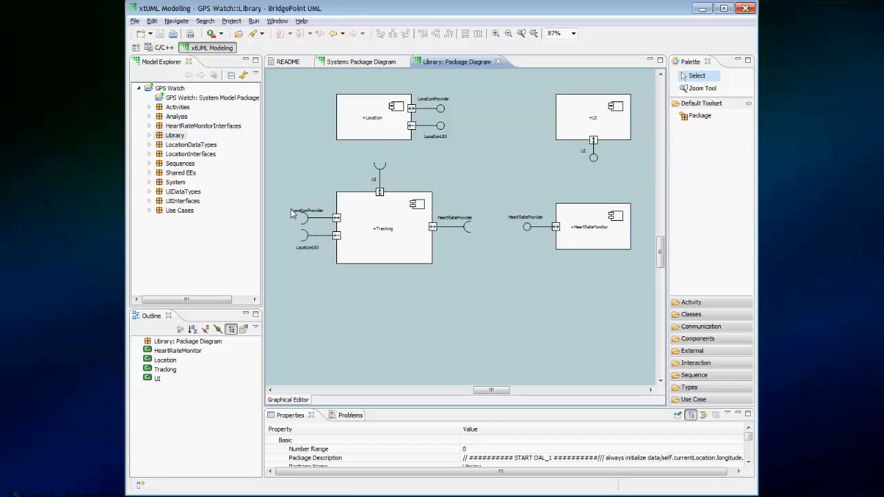
- Open the Tracking component's diagram from the Library package diagram
double_click(383, 228)
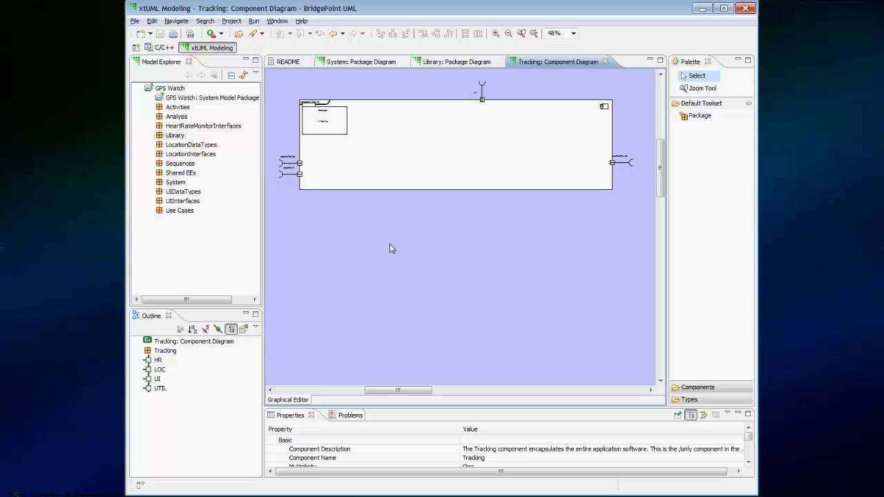
click(174, 88)
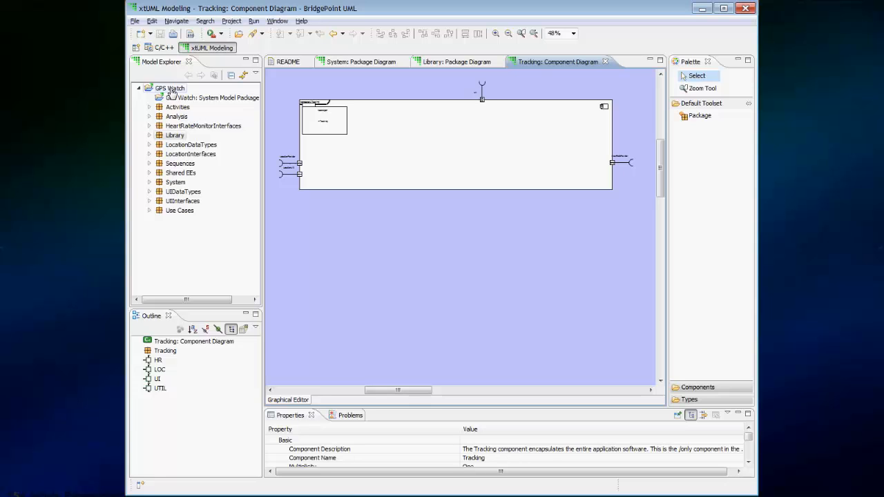
mouse_move(172, 93)
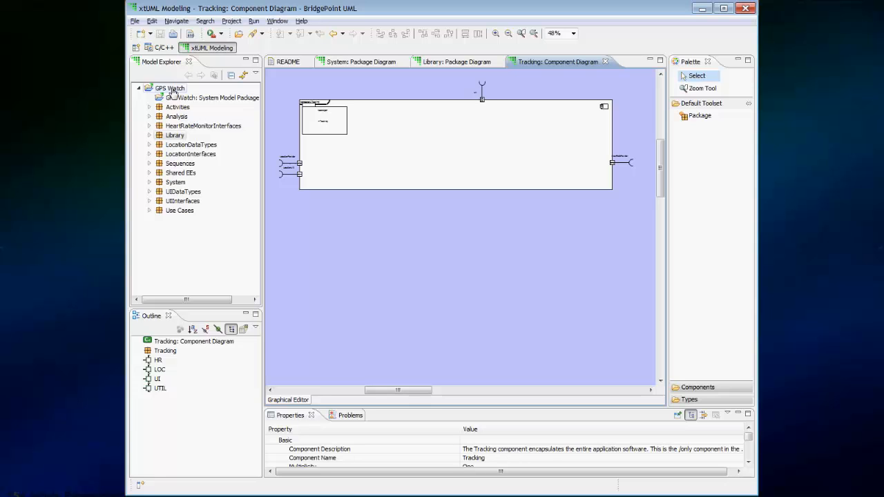
- Choose Create documentation from the GPS Watch project's context menu
right_click(169, 88)
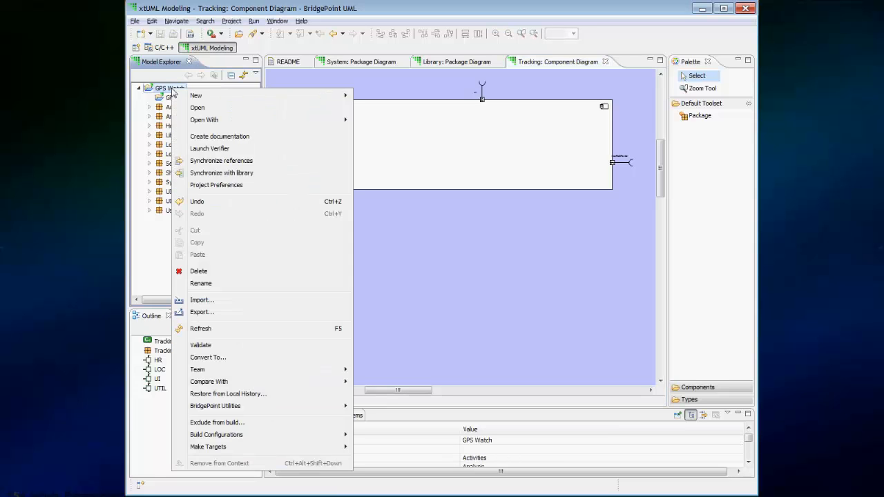
mouse_move(220, 137)
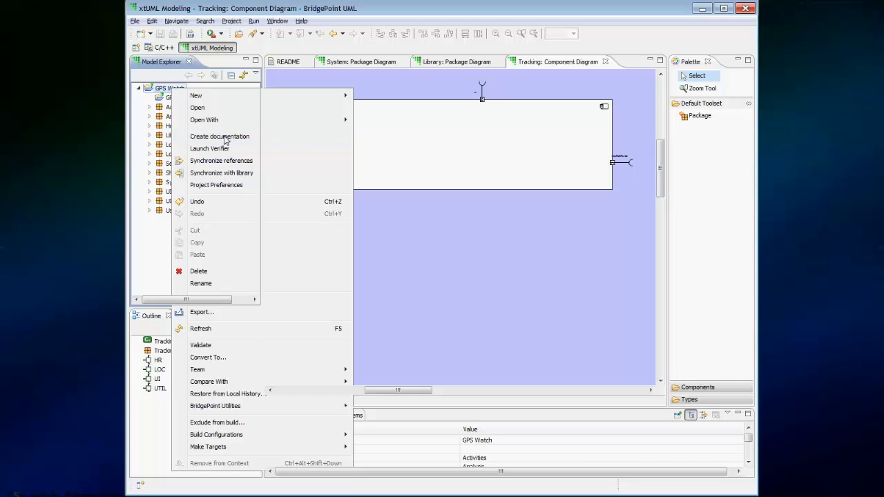
click(219, 136)
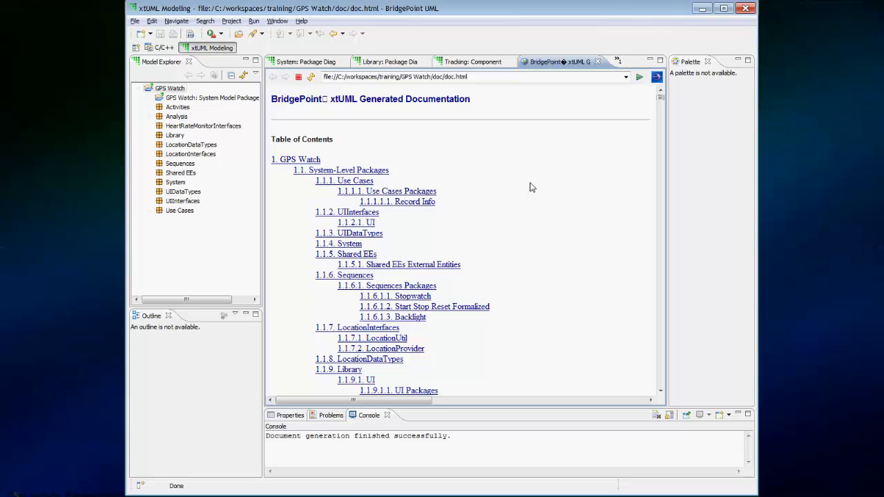
- Scroll doc.html from the table of contents down to the Sequences package diagram section
scroll(down, 3)
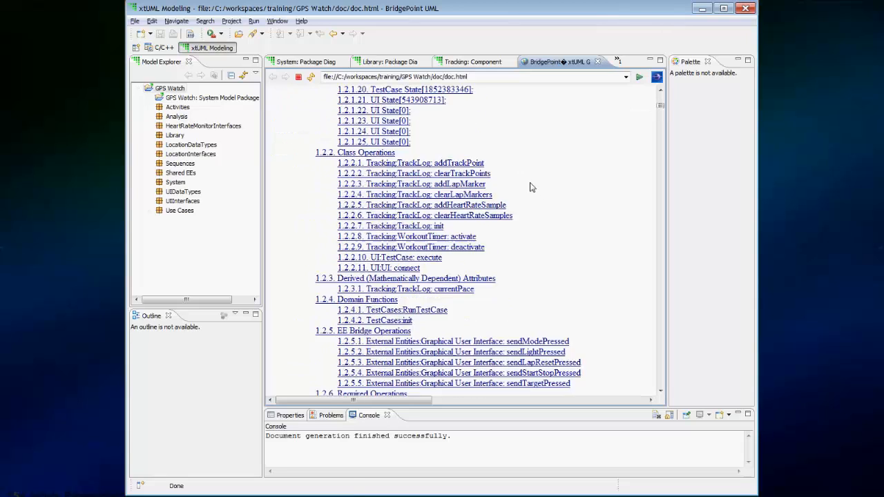
scroll(down, 3)
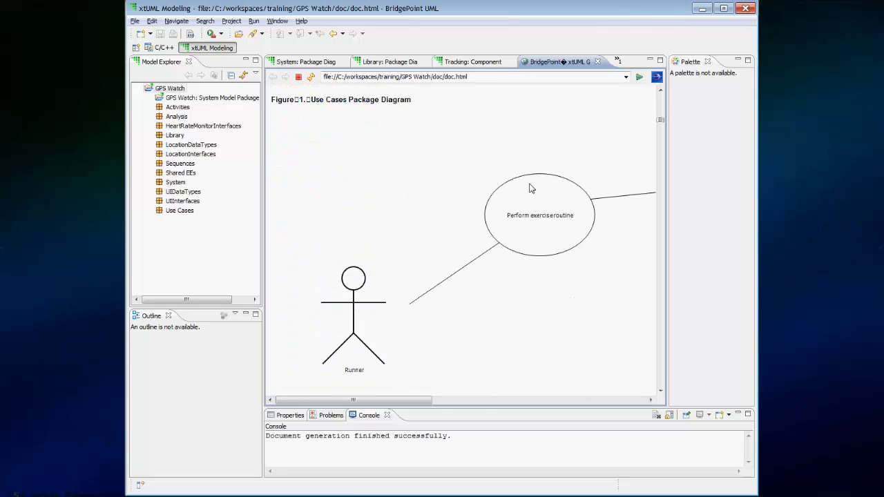
scroll(down, 3)
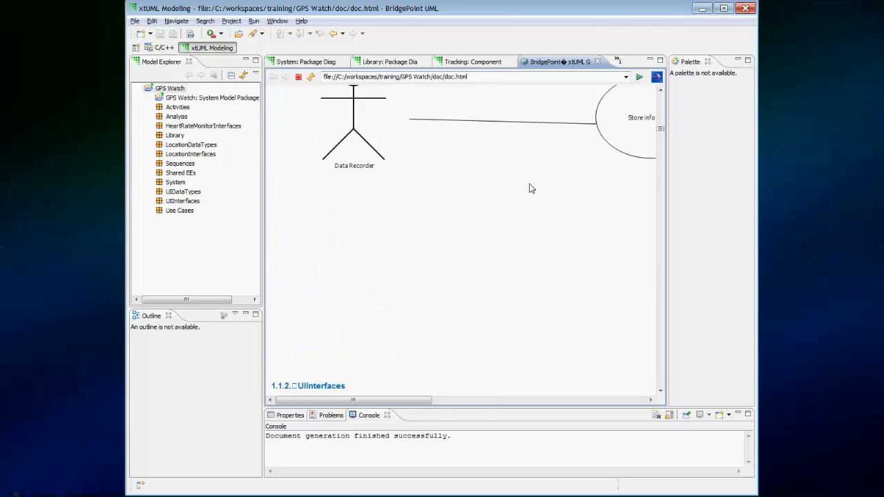
scroll(down, 3)
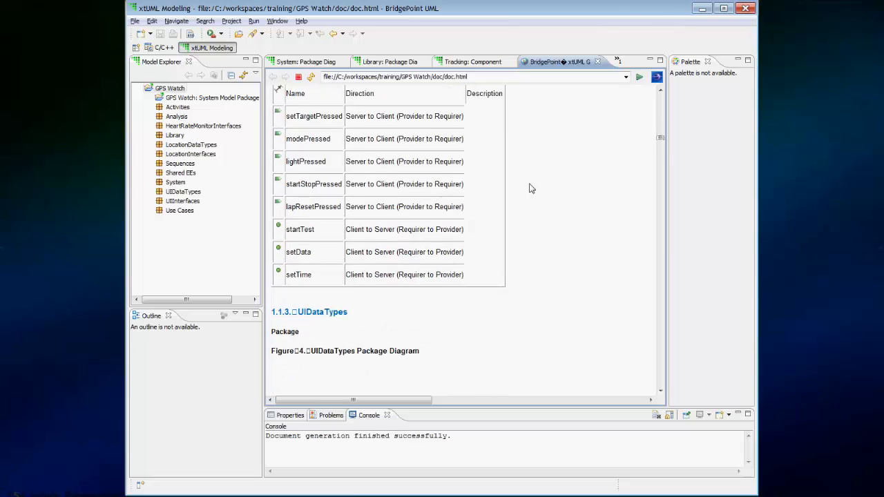
scroll(down, 3)
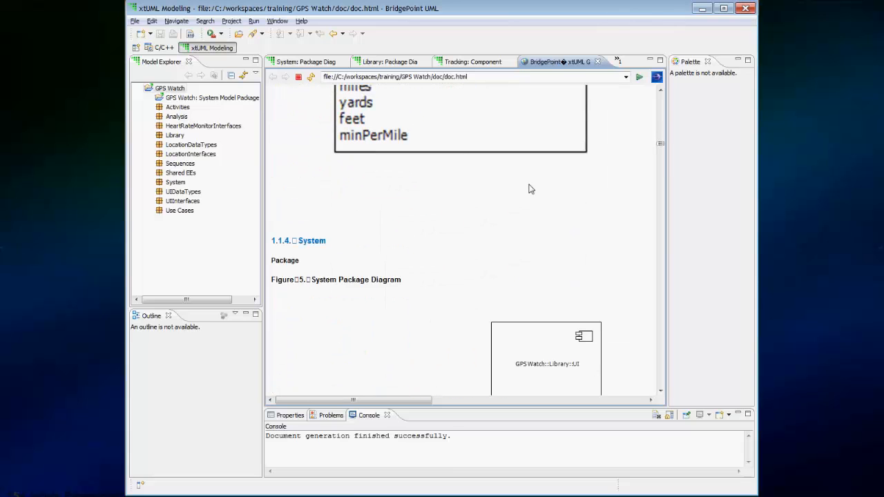
scroll(down, 3)
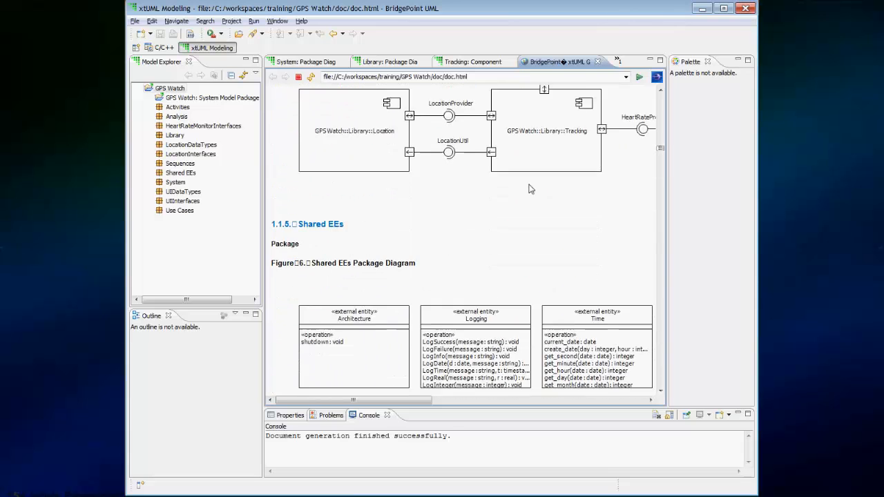
scroll(down, 3)
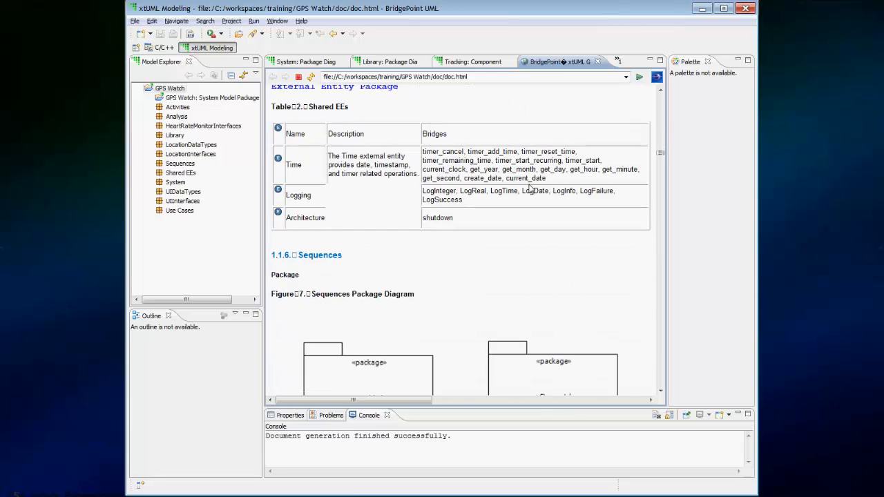
scroll(down, 3)
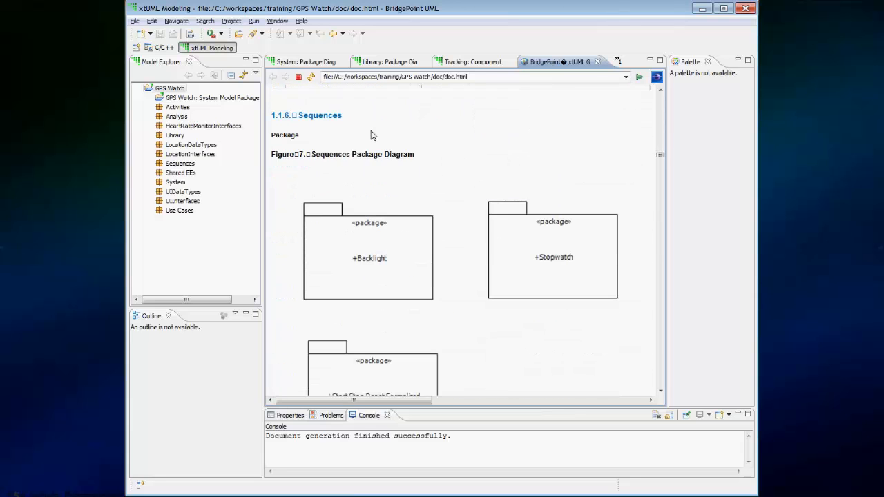
mouse_move(419, 88)
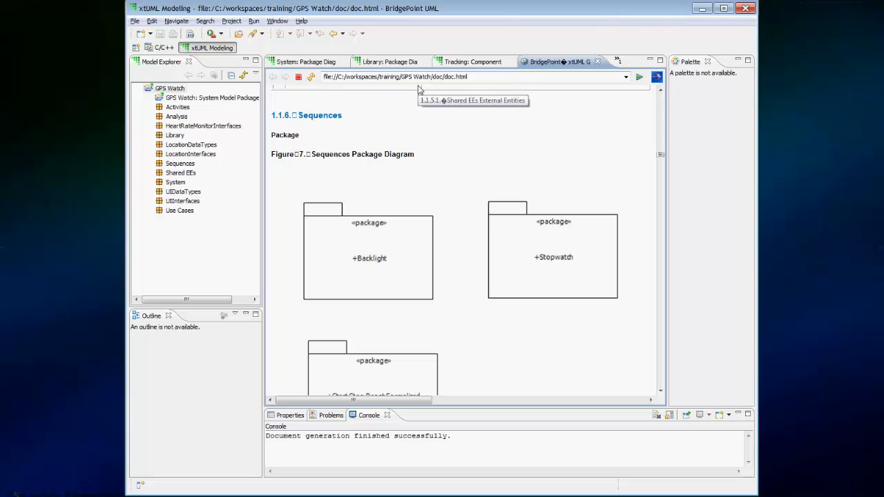
mouse_move(319, 111)
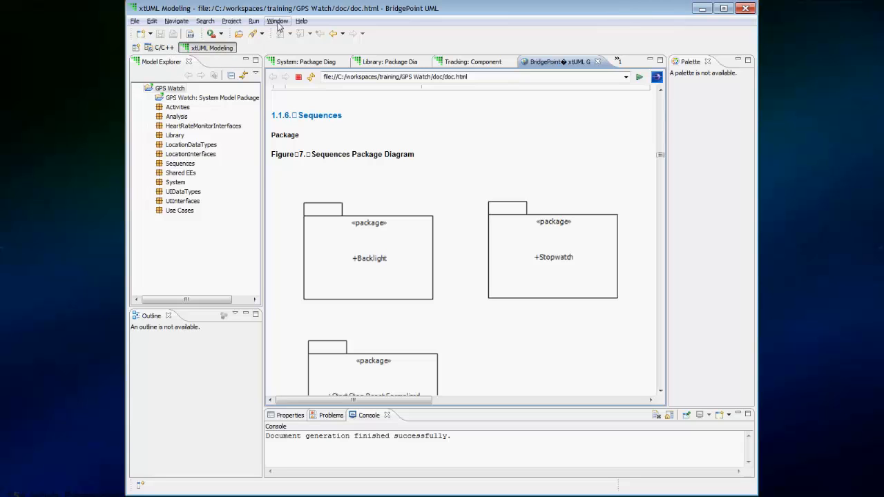
- Switch to the C/C++ perspective and expand GPS Watch and its doc folder to show doc.html
click(277, 21)
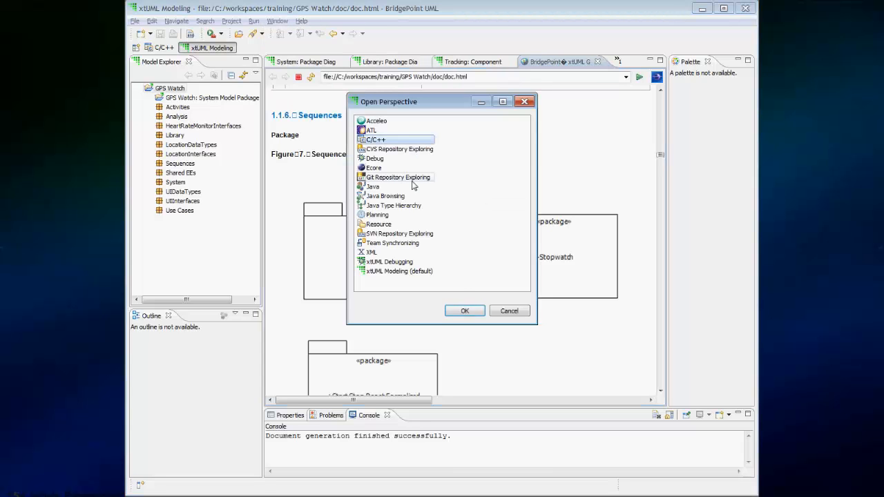
click(509, 310)
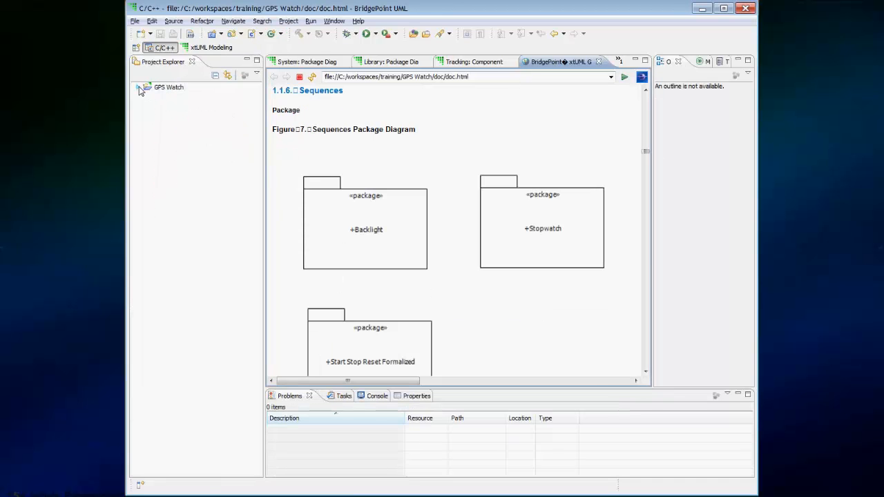
click(138, 87)
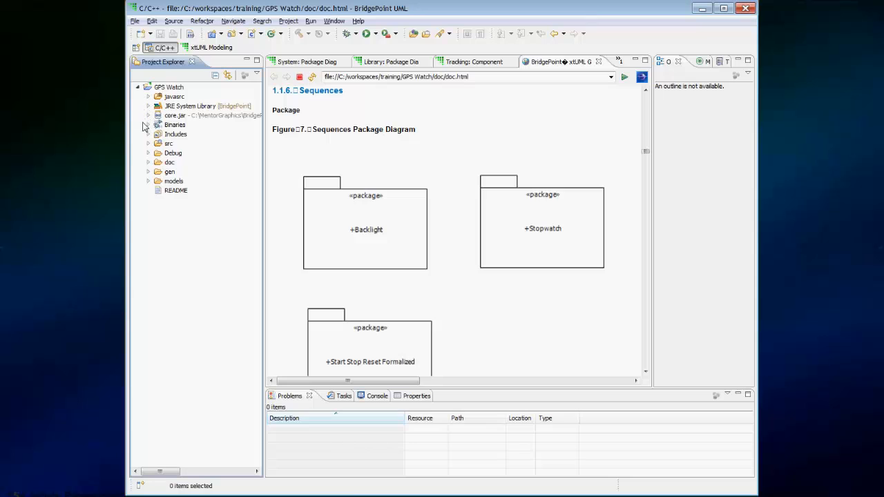
click(148, 162)
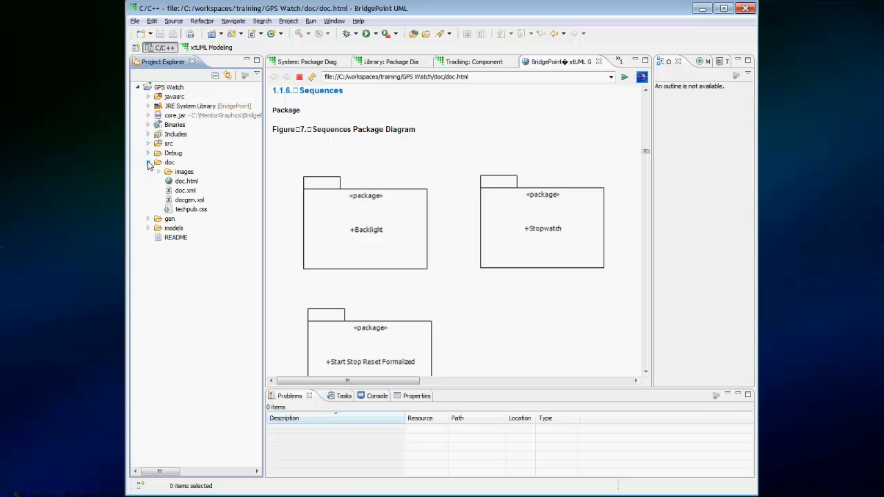